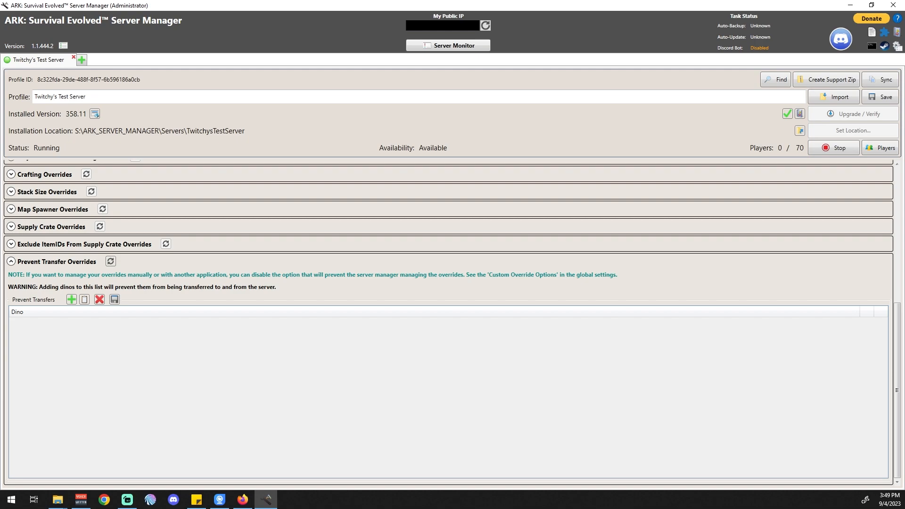
- Add a Prevent Transfer Overrides row set to (ARK Prime) Argentavis
{"action": "left_click", "coordinate": [72, 299]}
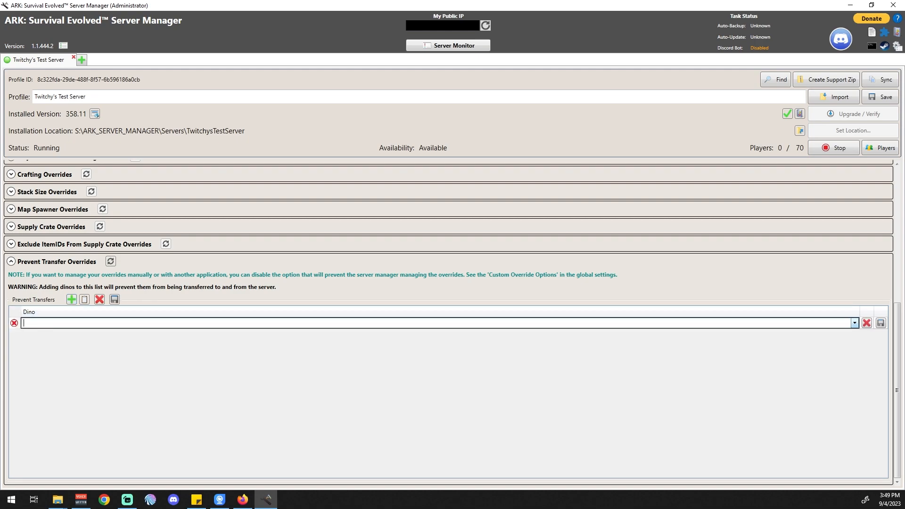
{"action": "left_click", "coordinate": [854, 322]}
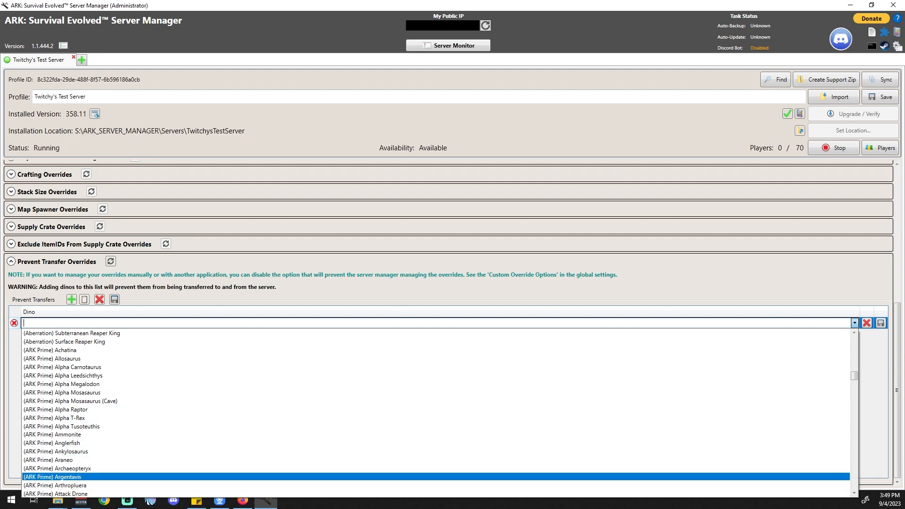
{"action": "left_click", "coordinate": [52, 476]}
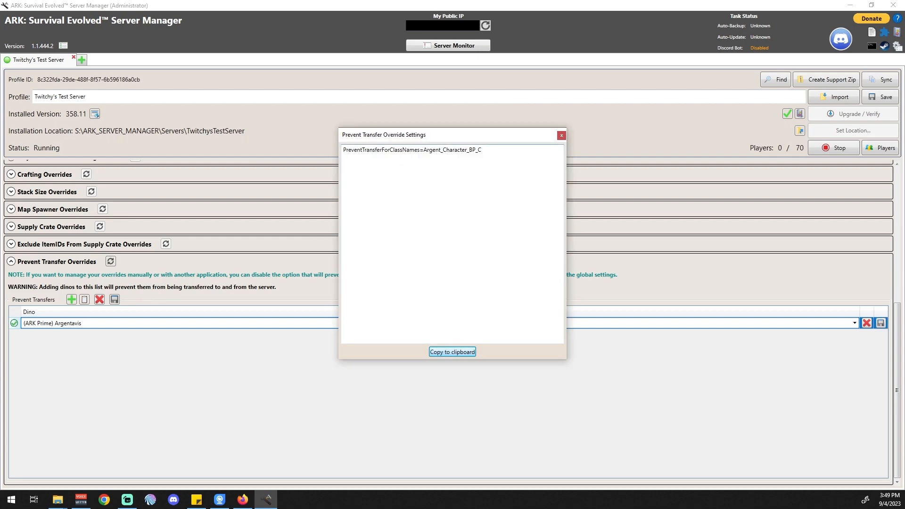
- Copy the generated PreventTransferForClassNames override line
{"action": "left_click", "coordinate": [452, 352]}
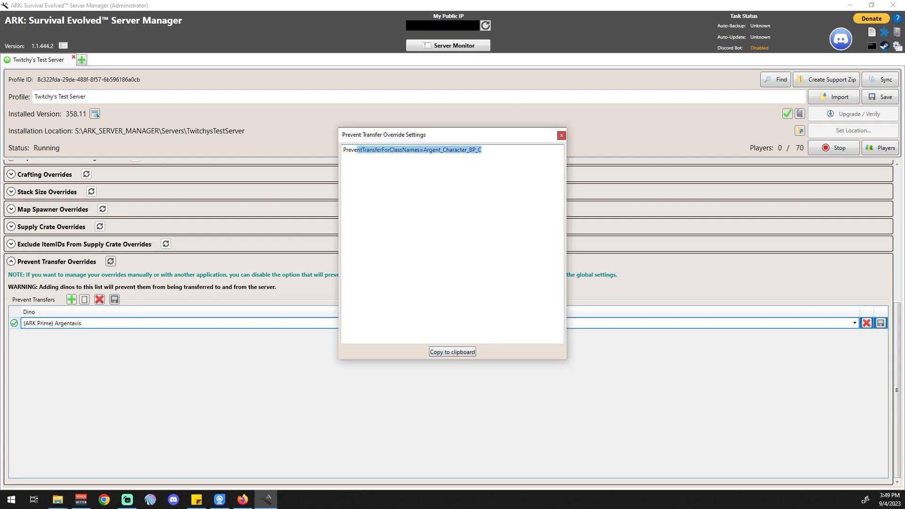
{"action": "left_click", "coordinate": [367, 149]}
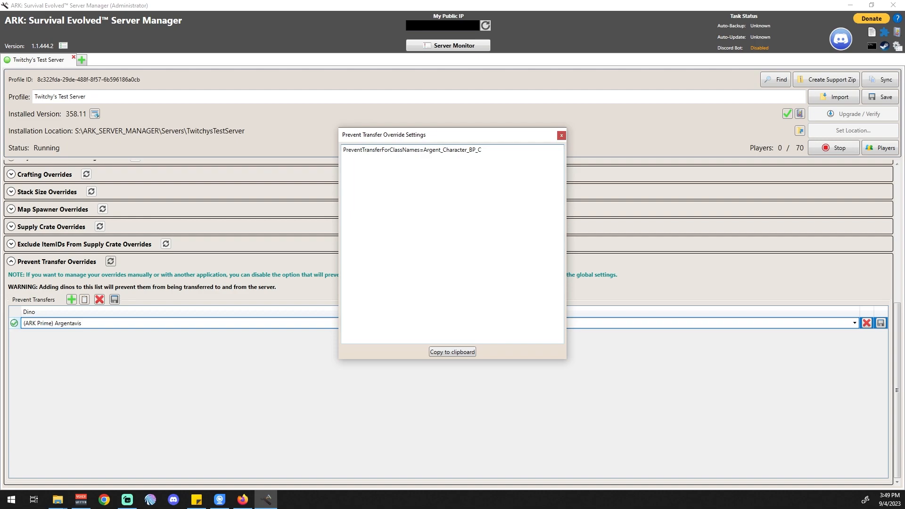
{"action": "right_click", "coordinate": [412, 150]}
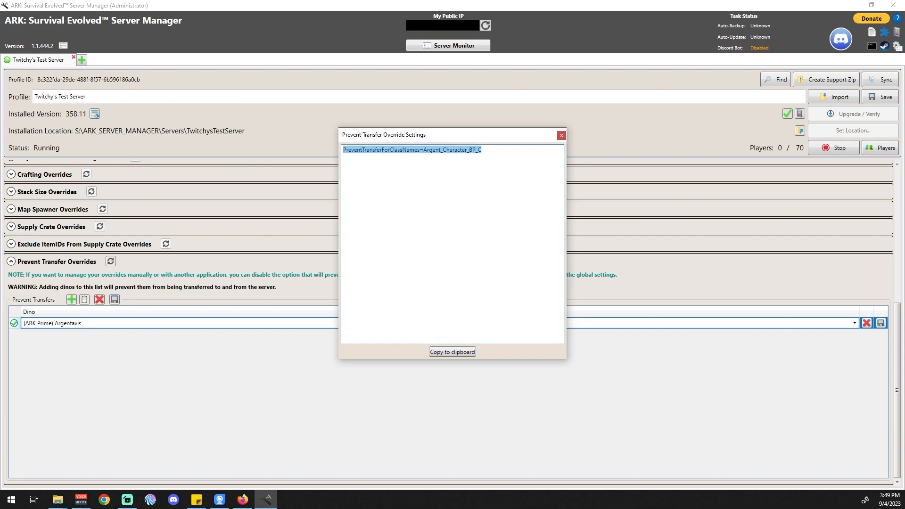
{"action": "left_click", "coordinate": [560, 135]}
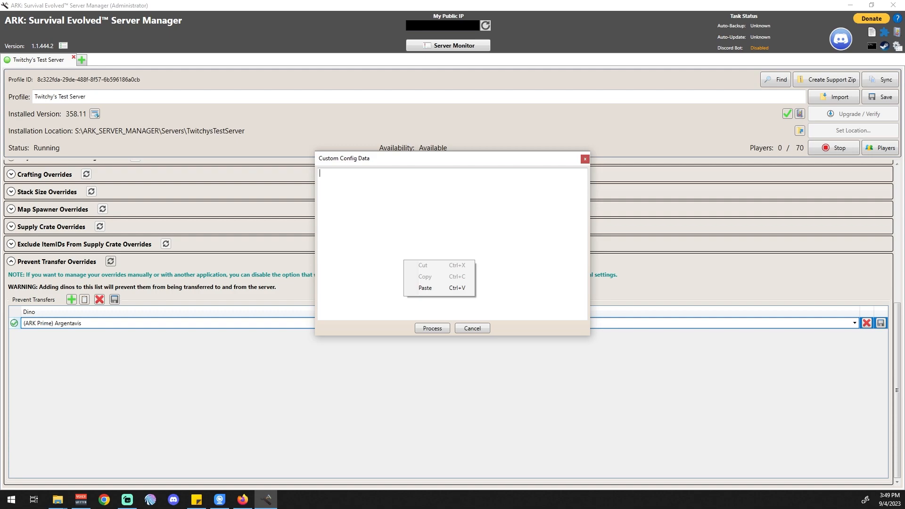
- Import the copied line, then delete and confirm removal of the duplicate Argentavis row
{"action": "left_click", "coordinate": [84, 299]}
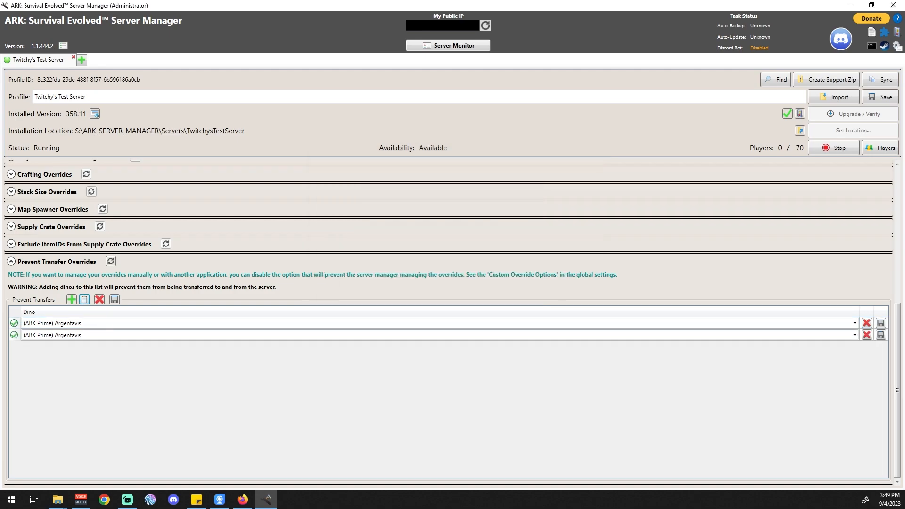
{"action": "left_click", "coordinate": [866, 334]}
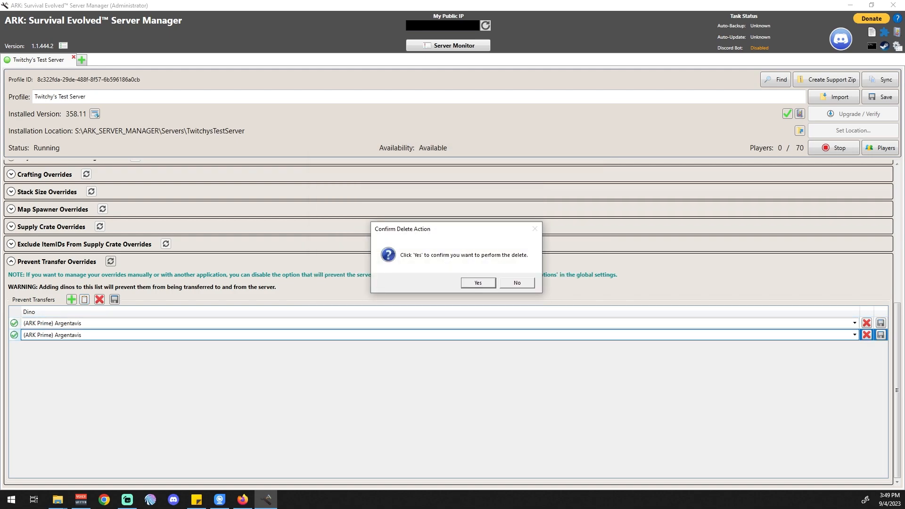
{"action": "left_click", "coordinate": [477, 283]}
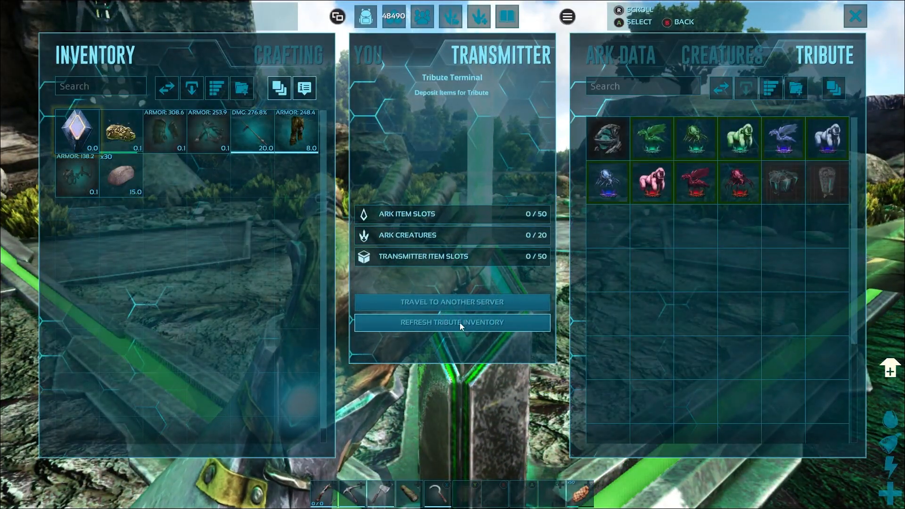
- Refresh the Transmitter's tribute inventory to show Structures, Weapons and uploaded creatures
{"action": "left_click", "coordinate": [721, 54]}
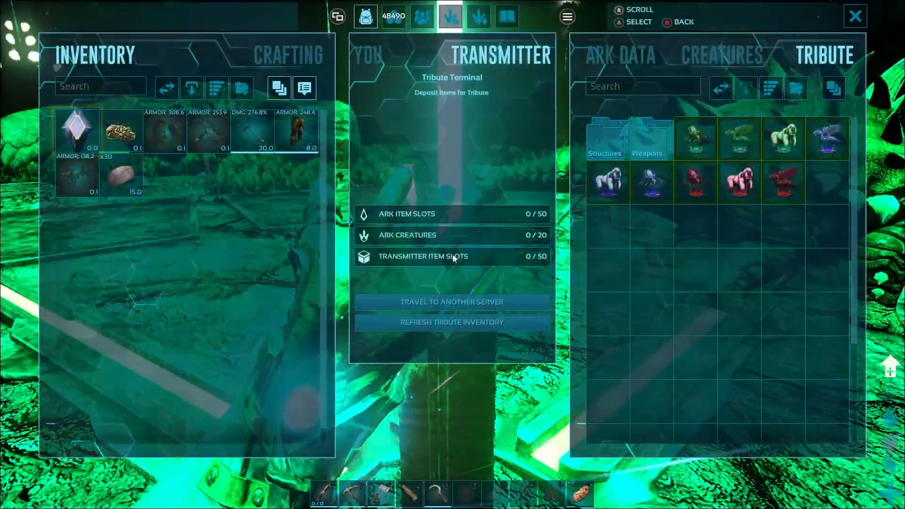
- Upload the level 225 Ankylosaurus from the tamed creatures list to the transmitter
{"action": "left_click", "coordinate": [722, 54]}
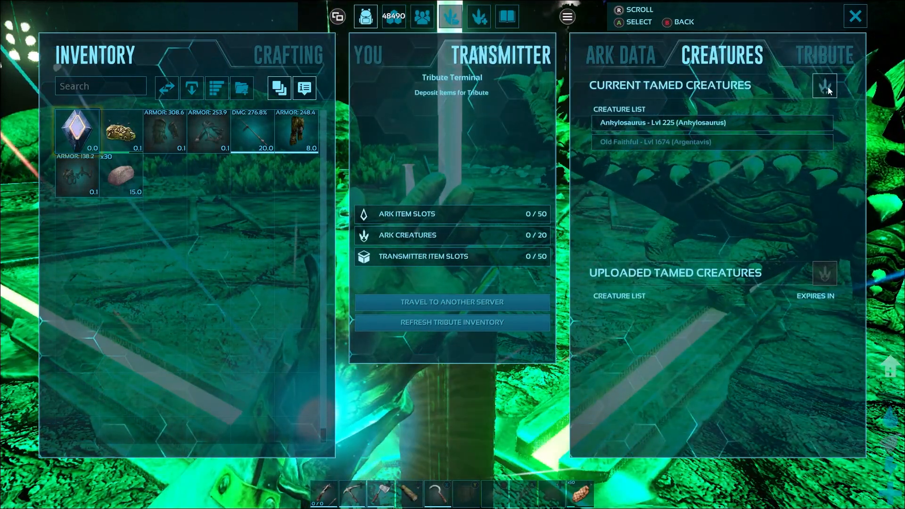
{"action": "left_click", "coordinate": [824, 86]}
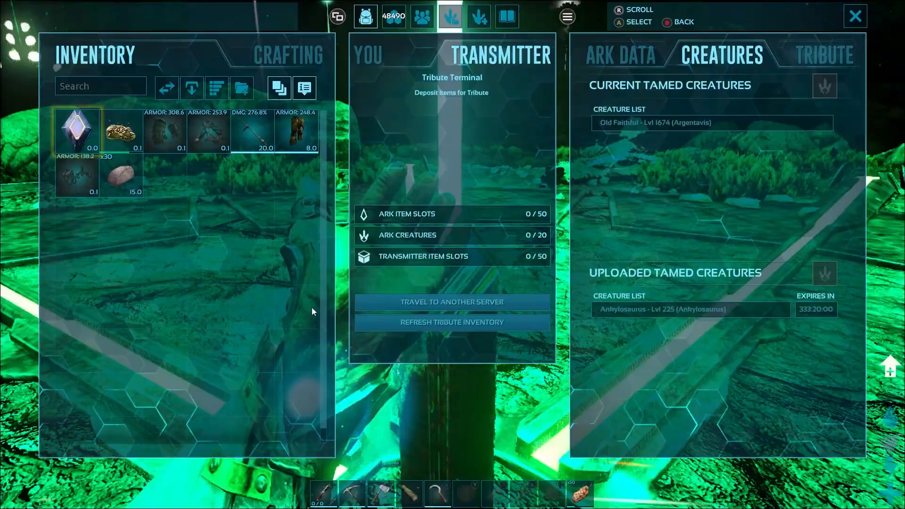